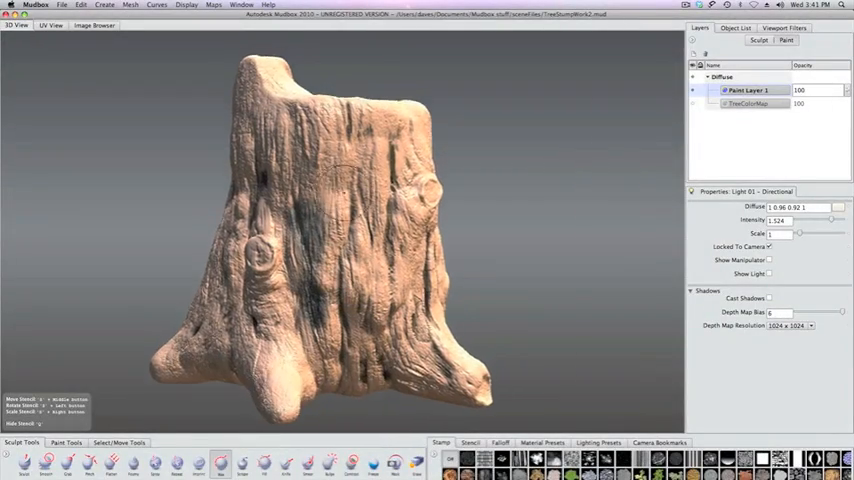
Start a new Extract Texture Maps operation for an Ambient Occlusion Map on the stump
{"action": "left_click", "coordinate": [212, 4]}
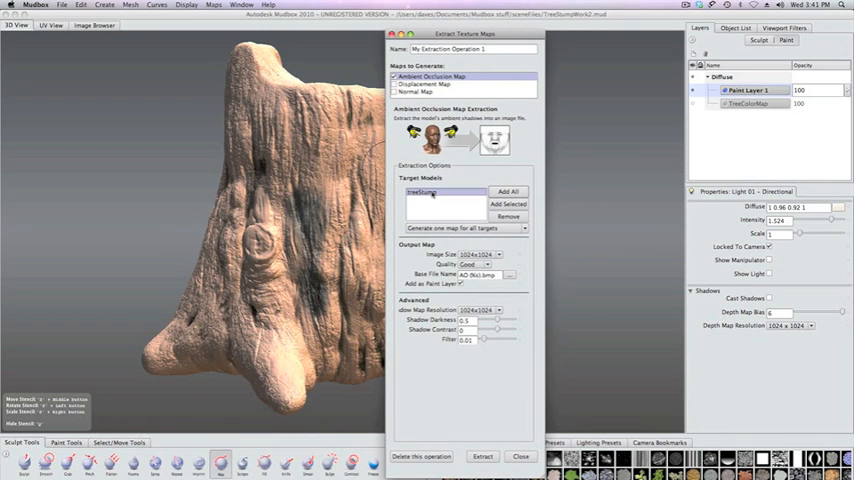
Lower the Image Size and Quality for a quick test and extract the occlusion map
{"action": "left_click", "coordinate": [496, 254]}
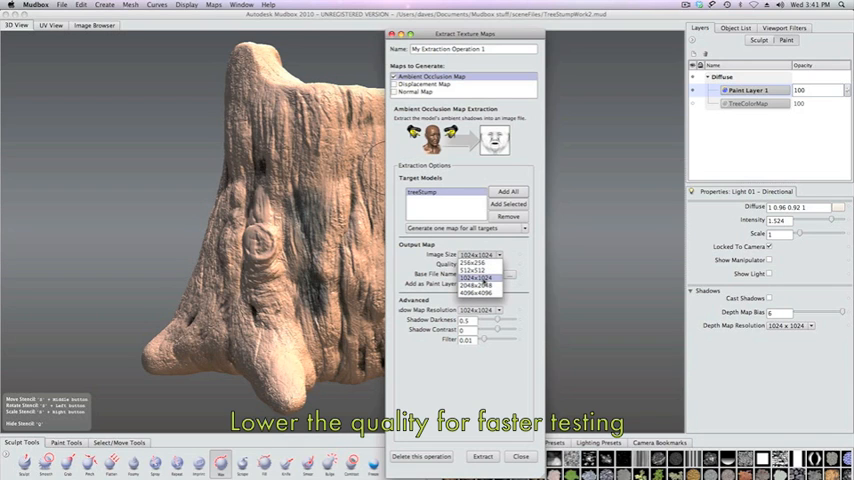
{"action": "left_click", "coordinate": [478, 264]}
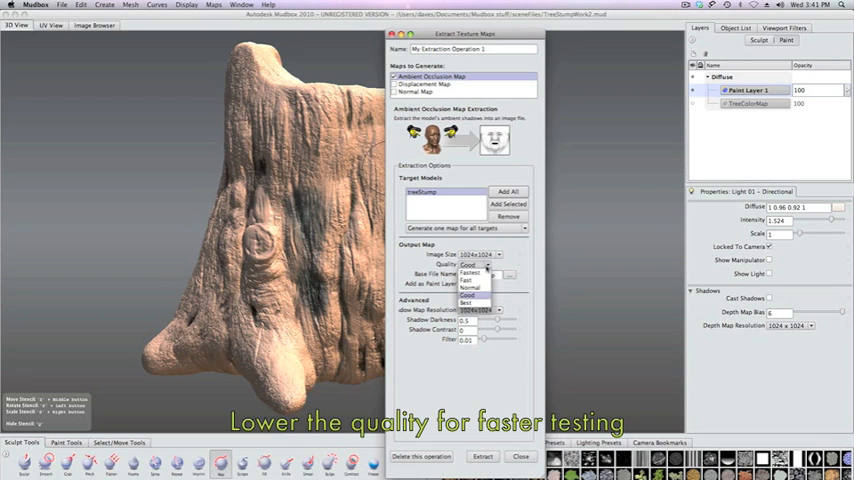
{"action": "left_click", "coordinate": [470, 264]}
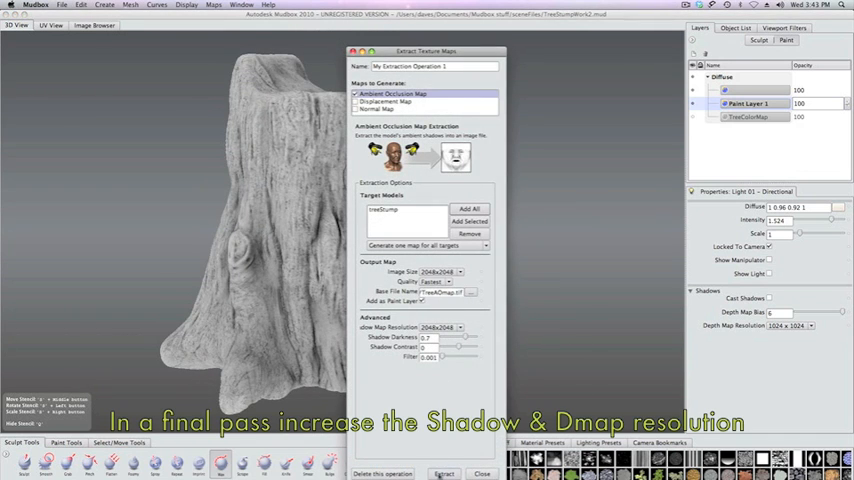
Extract the final high-resolution ambient occlusion map and bring it into Photoshop
{"action": "left_click", "coordinate": [444, 472]}
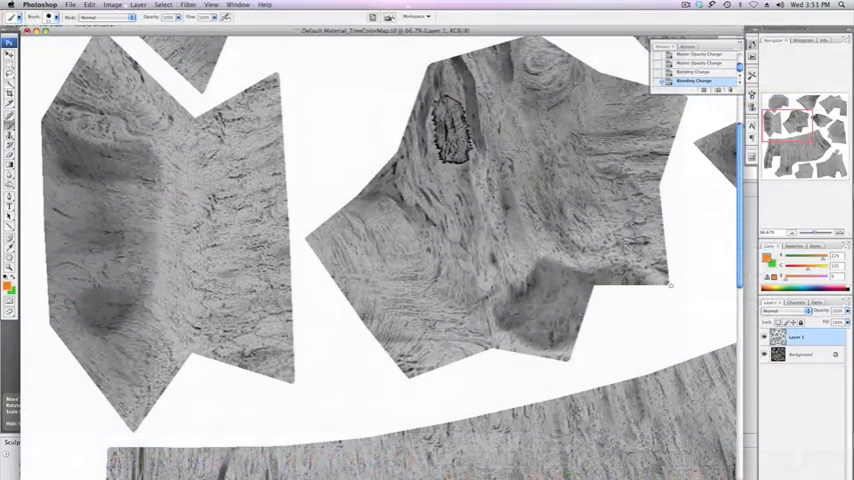
Deepen the occlusion map's contrast with Levels and set its layer blend mode to Multiply
{"action": "left_click", "coordinate": [112, 4]}
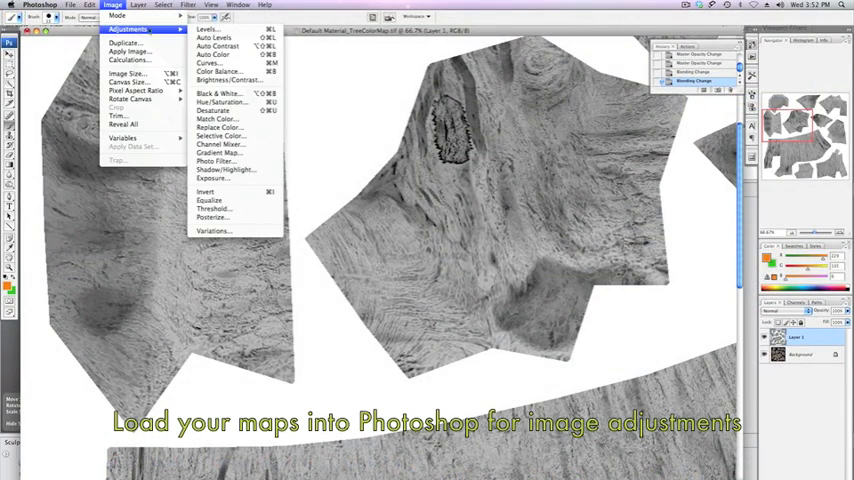
{"action": "left_click", "coordinate": [206, 30]}
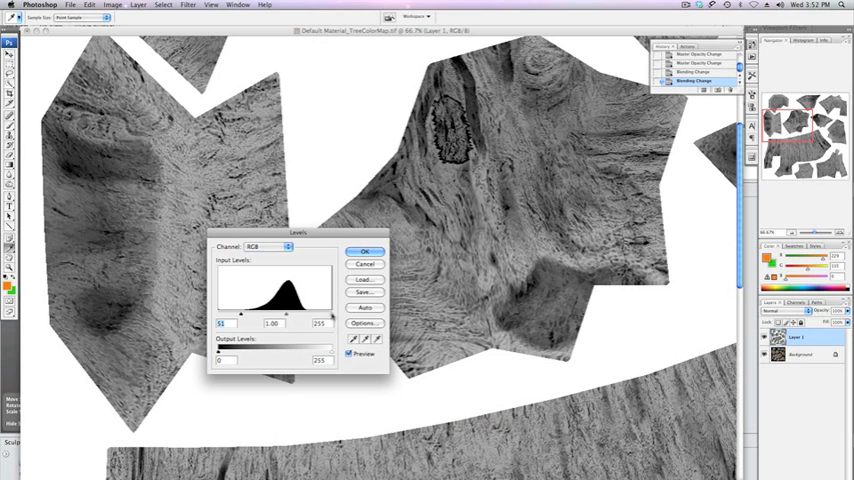
{"action": "left_click_drag", "start_coordinate": [332, 316], "coordinate": [310, 316]}
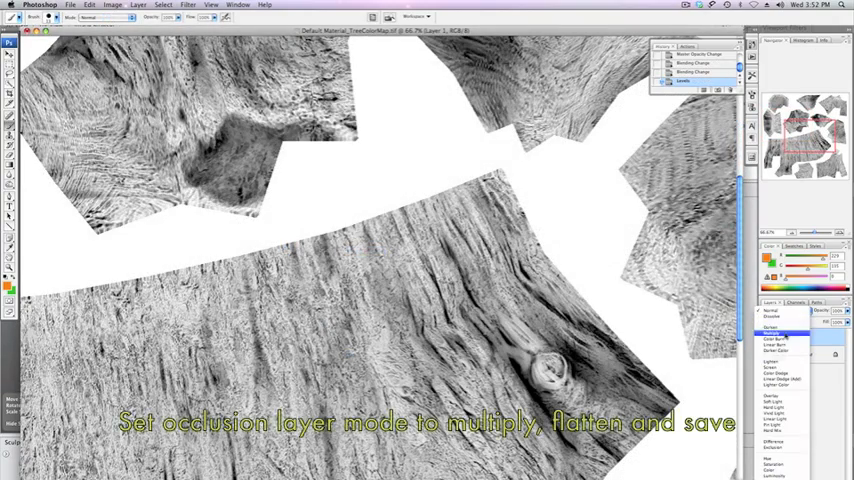
{"action": "left_click", "coordinate": [772, 332]}
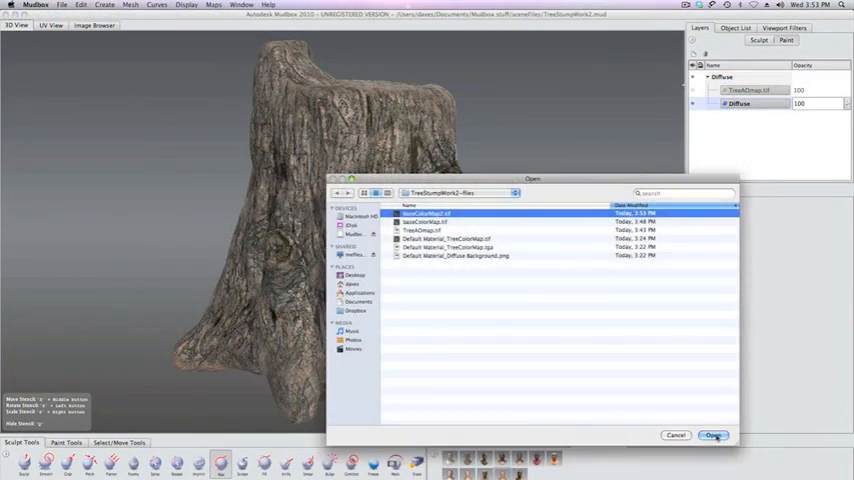
Load the saved combined occlusion-and-colour texture file onto the stump
{"action": "left_click", "coordinate": [714, 436]}
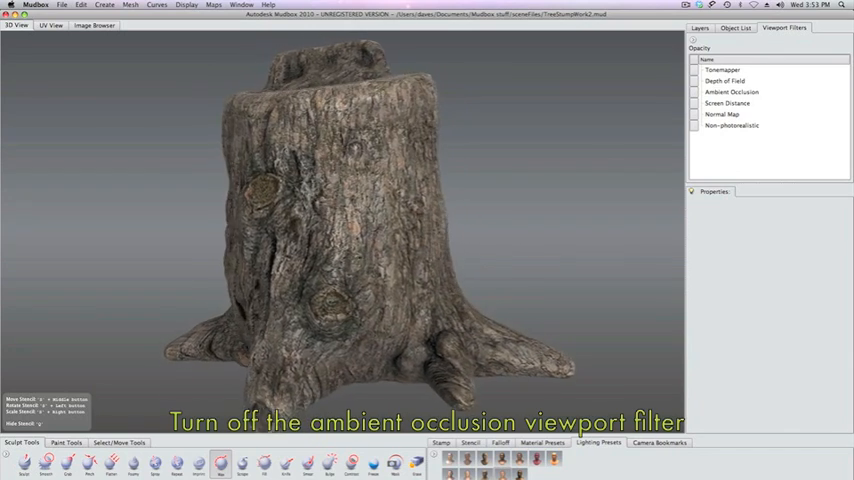
Disable the Ambient Occlusion viewport filter and show the Object List
{"action": "left_click", "coordinate": [696, 92]}
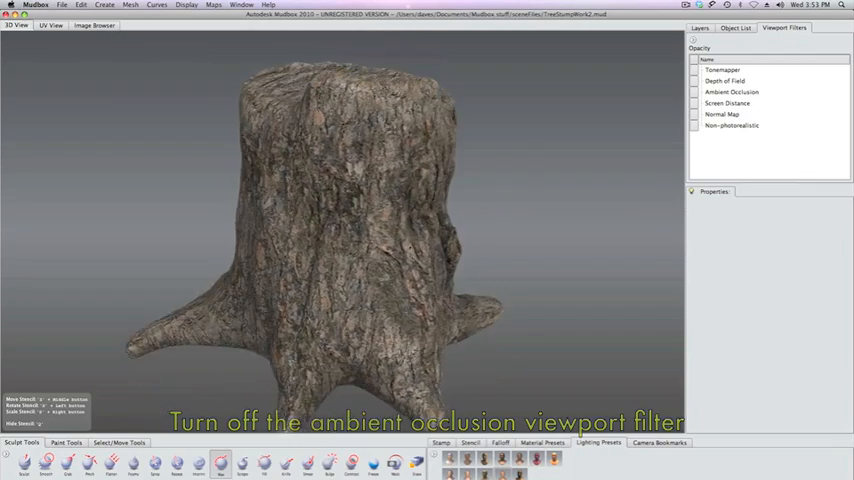
{"action": "left_click", "coordinate": [694, 92]}
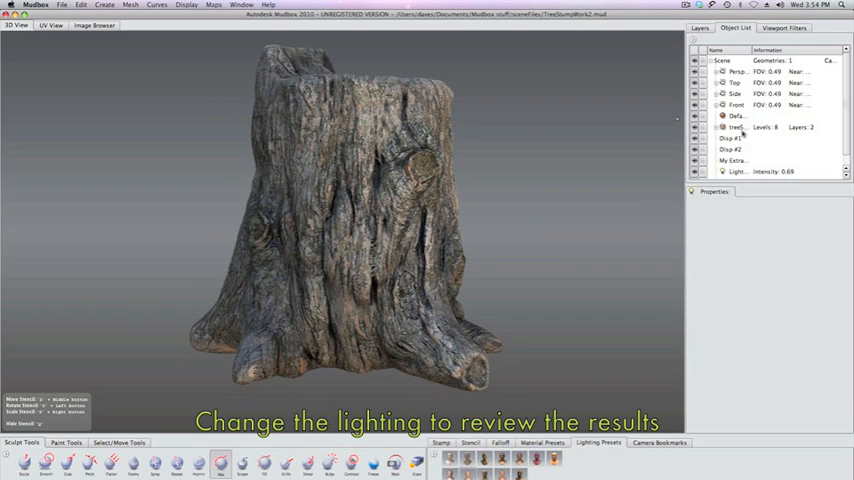
Select a scene light and adjust its Intensity value to relight the stump
{"action": "left_click", "coordinate": [736, 160]}
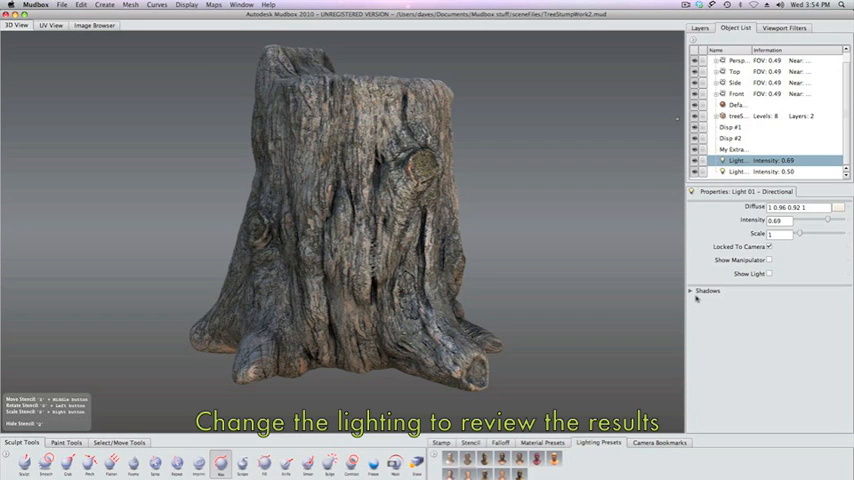
{"action": "left_click", "coordinate": [708, 292]}
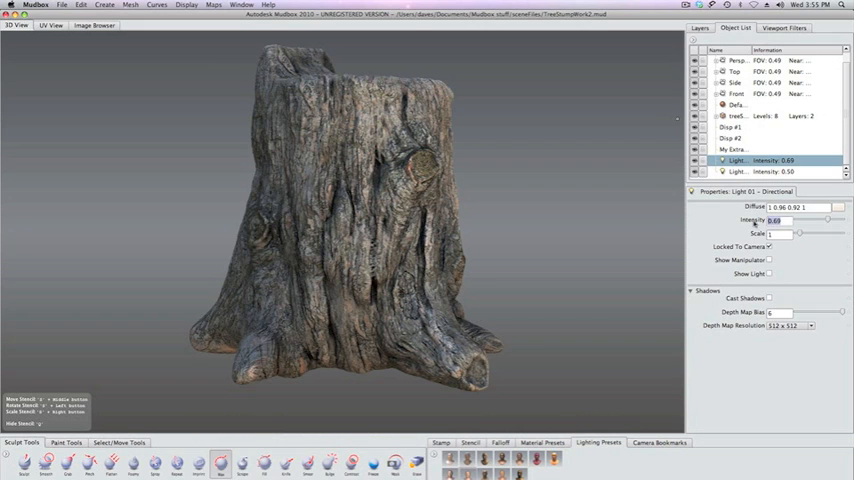